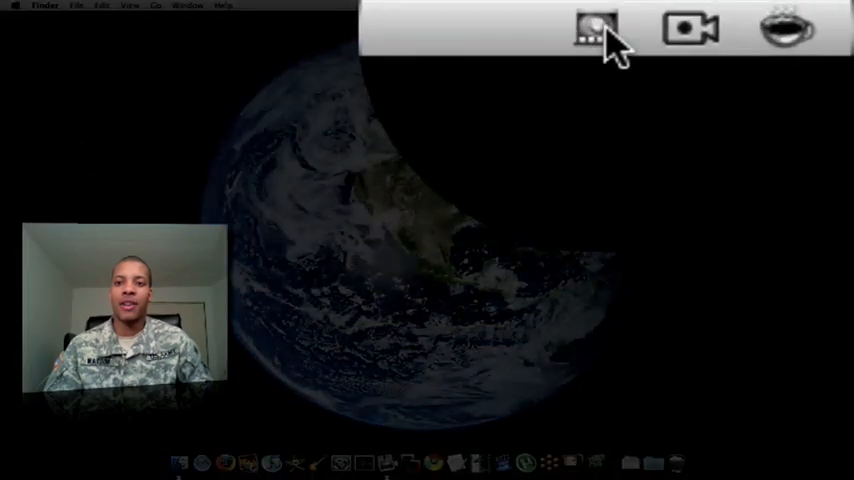
# View the Dock Spaces menu of saved docks, Default and Editing, keeping Default active.
pyautogui.click(596, 28)
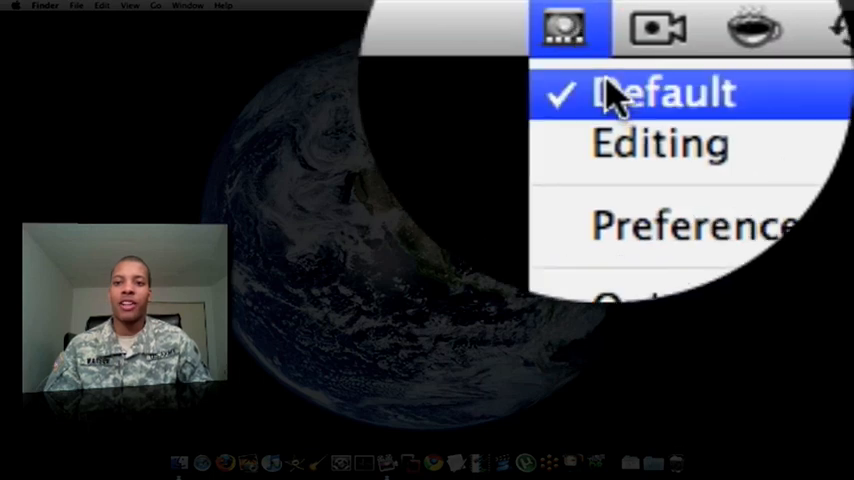
pyautogui.moveTo(610, 143)
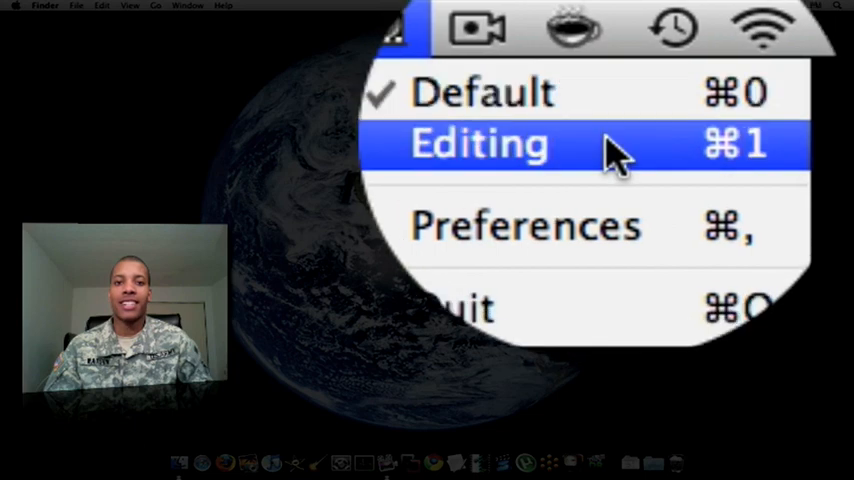
pyautogui.moveTo(610, 95)
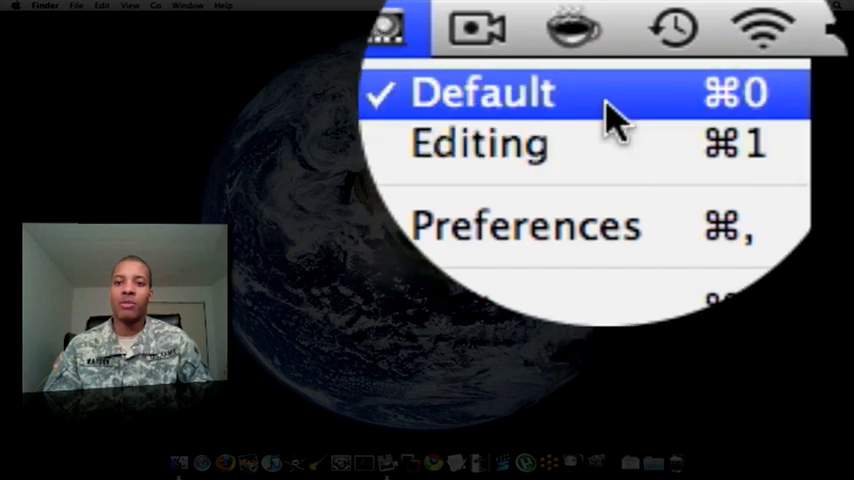
pyautogui.click(483, 91)
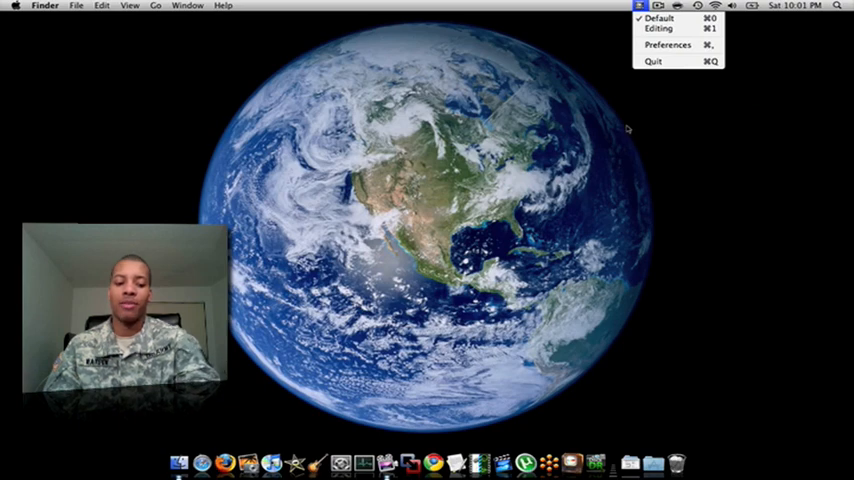
# Switch Dock Spaces to the Editing dock of a few media apps and the Trash.
pyautogui.click(659, 28)
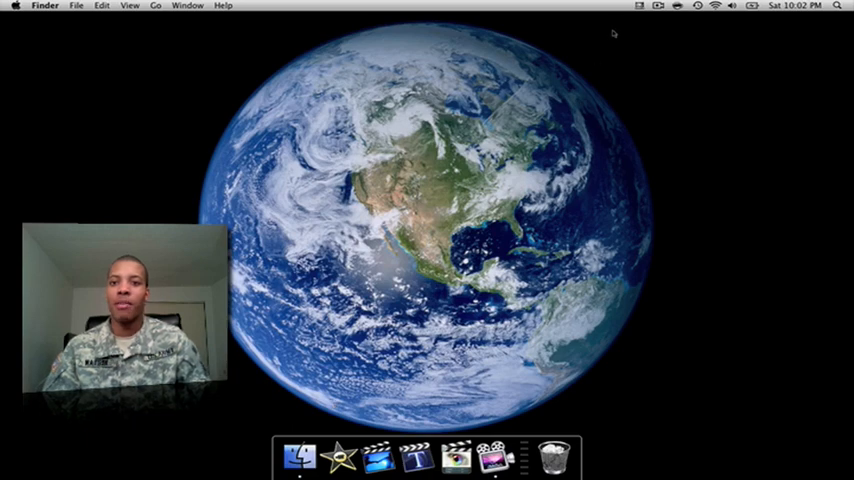
# Open Dock Spaces preferences and set the dock Alignment to Left.
pyautogui.click(638, 6)
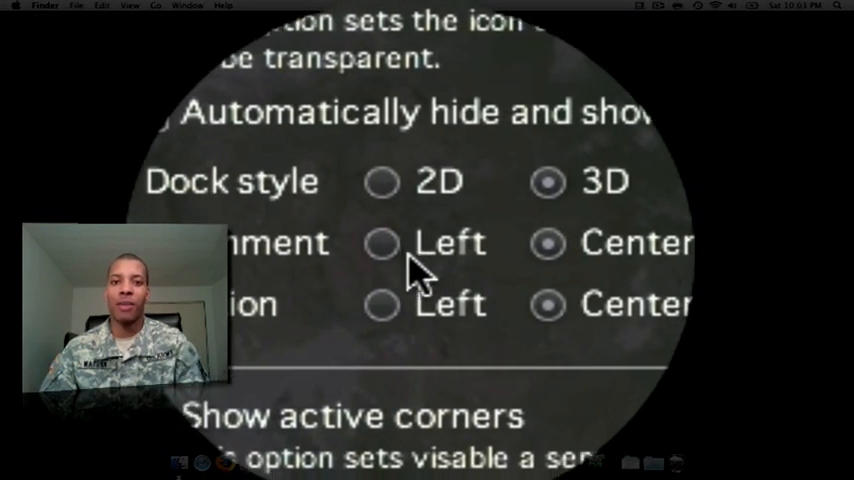
pyautogui.click(399, 187)
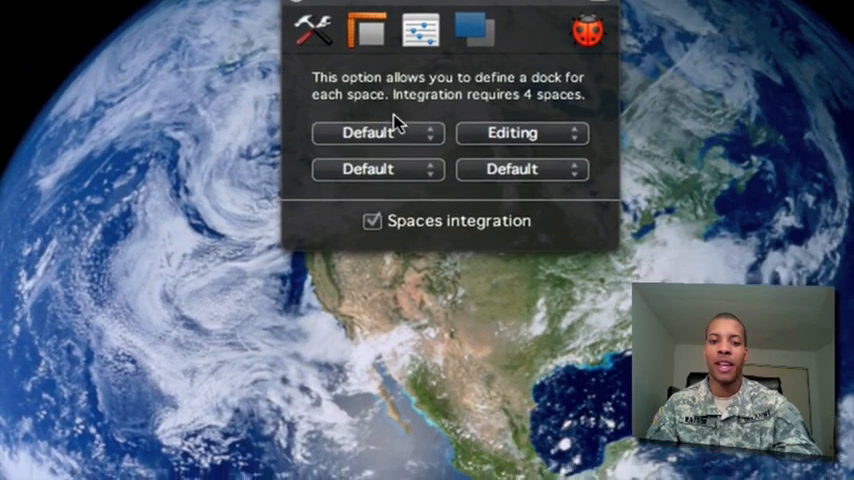
# Turn on Spaces integration with Editing assigned to a space, then view General settings.
pyautogui.click(378, 133)
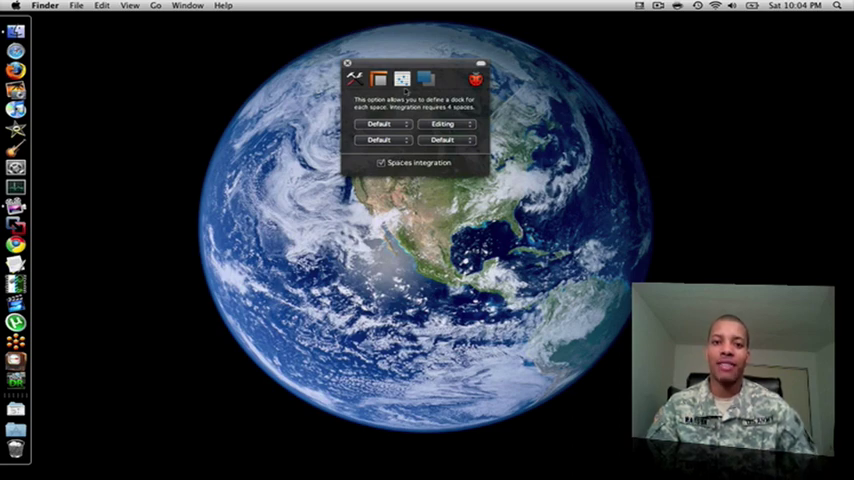
pyautogui.click(422, 78)
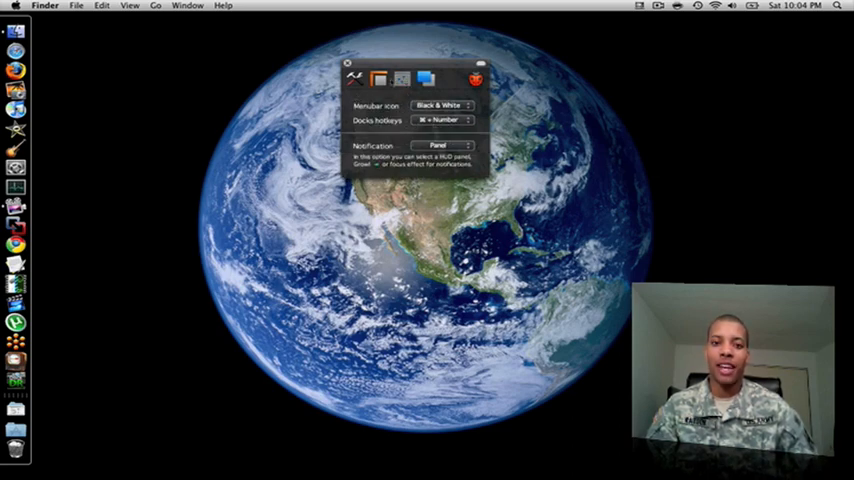
pyautogui.click(379, 78)
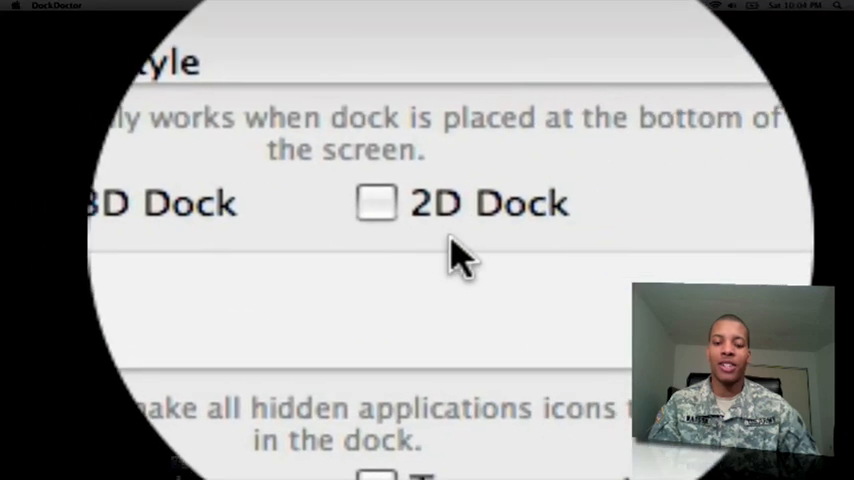
# Review DockDoctor's dock style, icon and Dashboard settings, then go to Dock Skins.
pyautogui.scroll(-3)
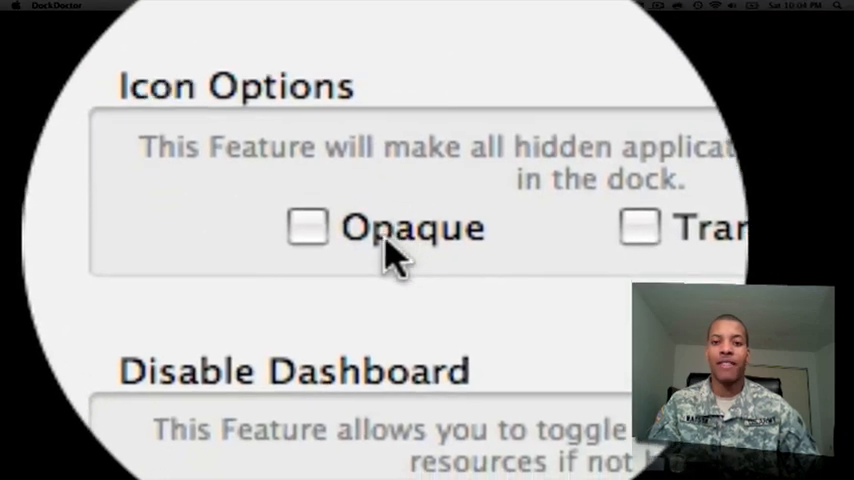
pyautogui.scroll(-3)
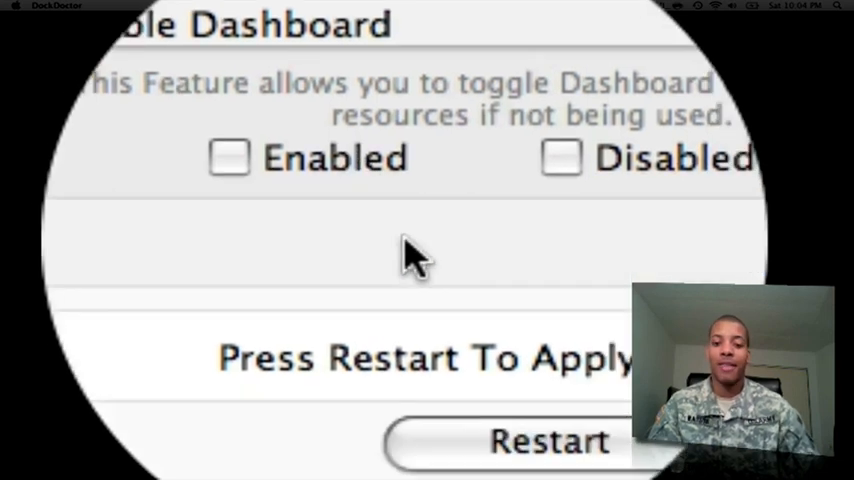
pyautogui.click(308, 159)
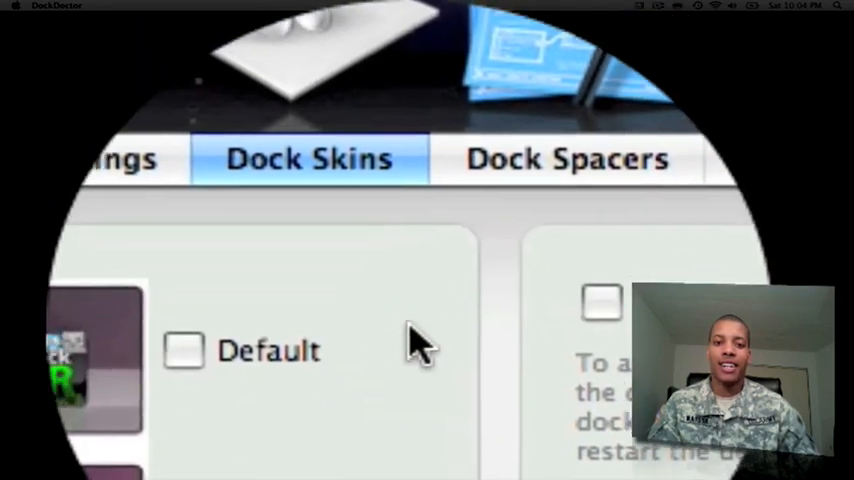
# Browse DockDoctor's skin choices and custom dock drop area, then go to Dock Spacers.
pyautogui.scroll(-3)
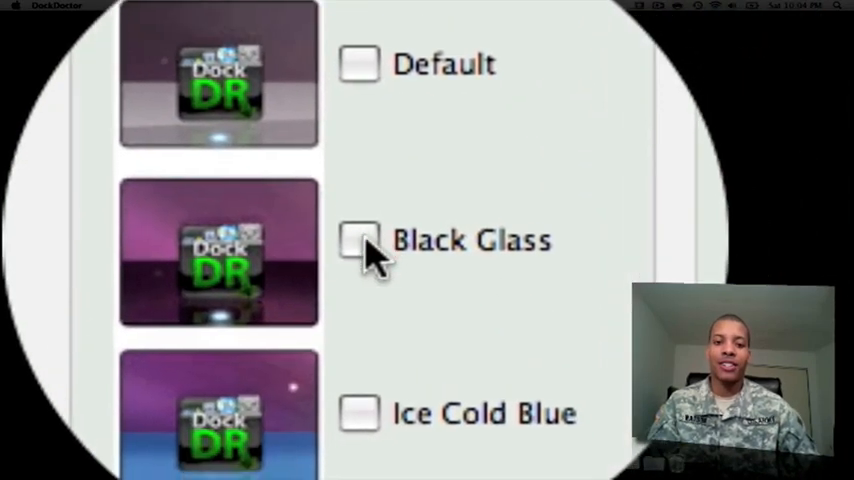
pyautogui.scroll(-3)
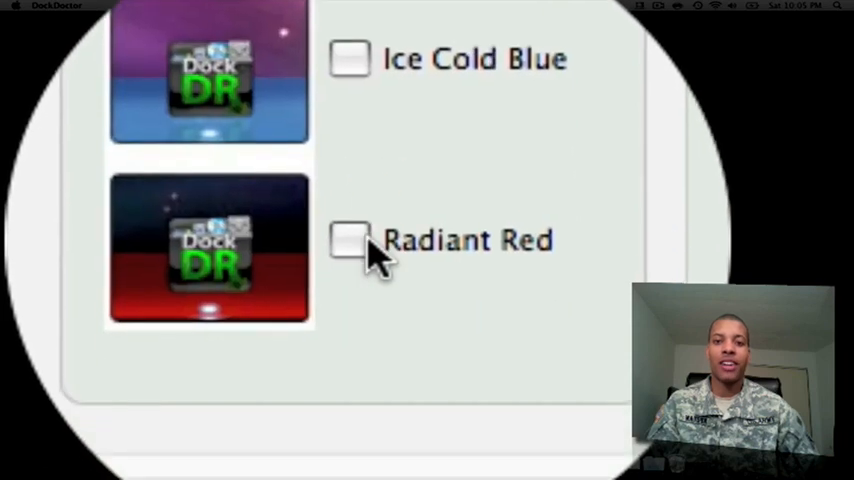
pyautogui.scroll(3)
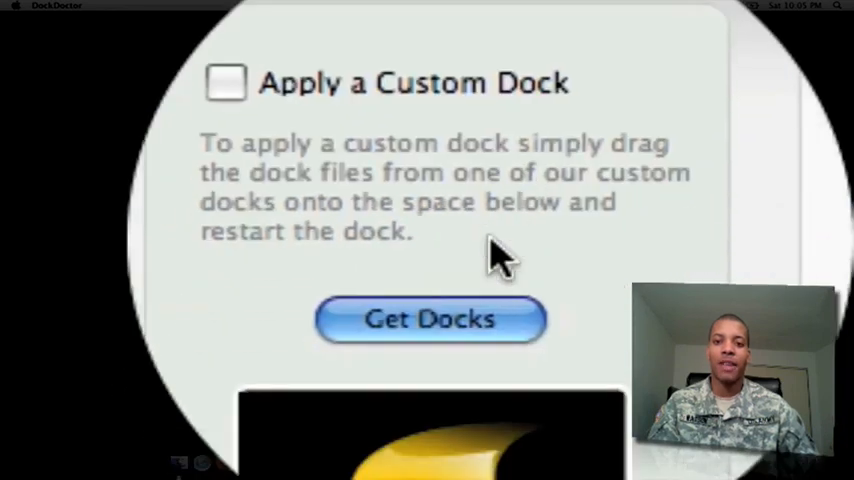
pyautogui.scroll(-3)
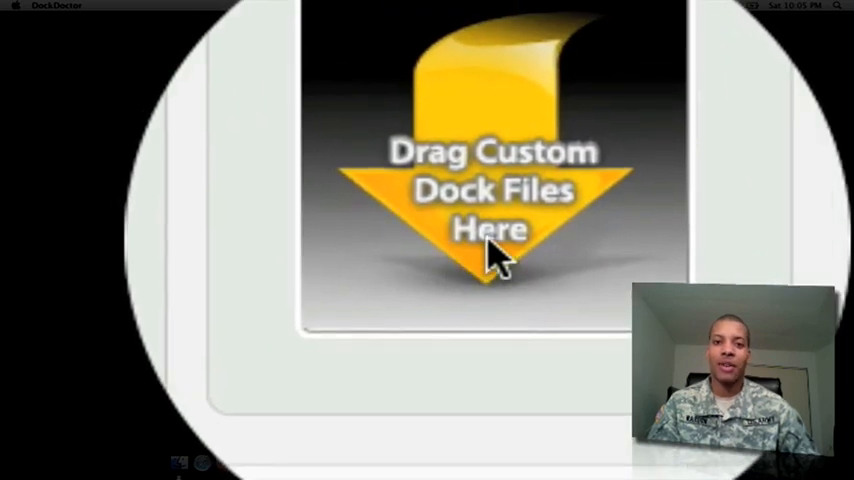
pyautogui.click(392, 267)
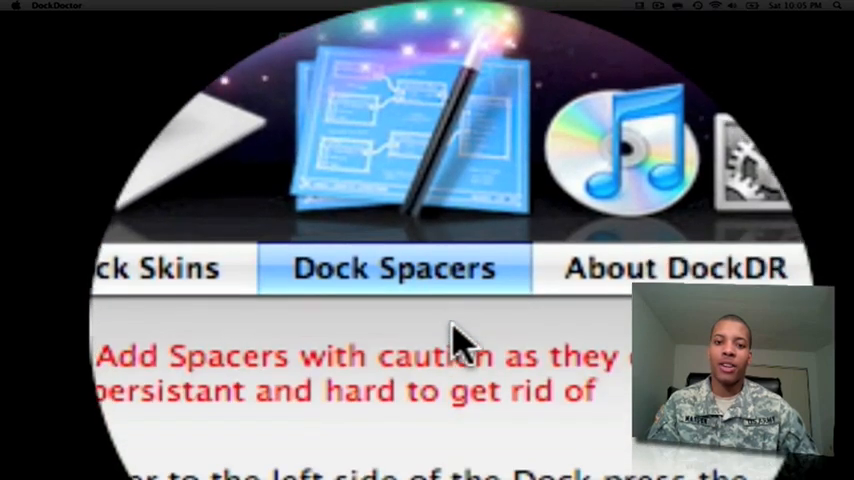
# Add a Recent Items stack to the dock from DockDoctor's Dock Spacers page.
pyautogui.scroll(-3)
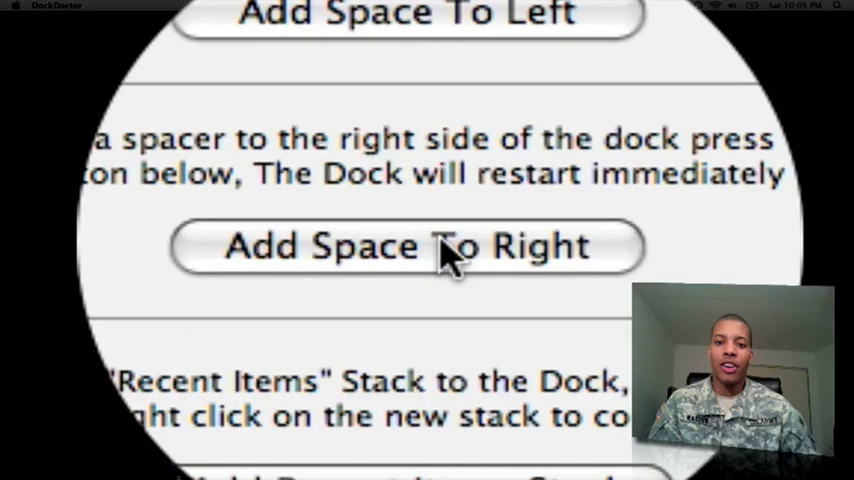
pyautogui.scroll(-3)
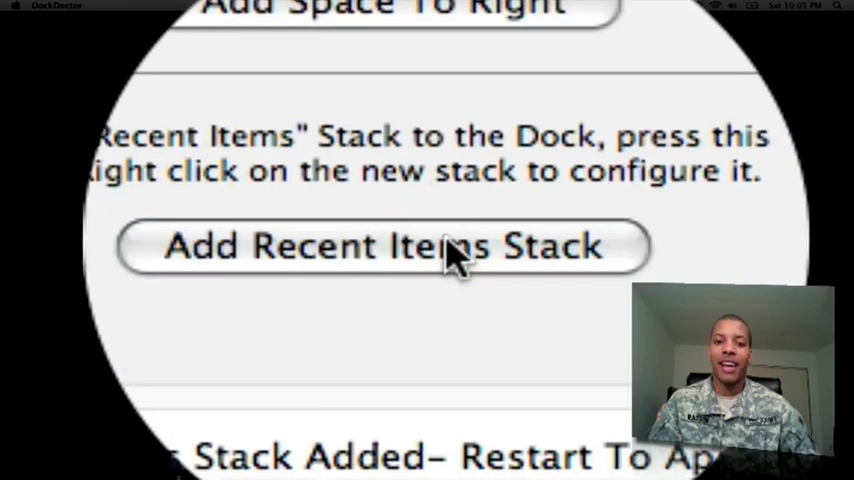
pyautogui.click(382, 246)
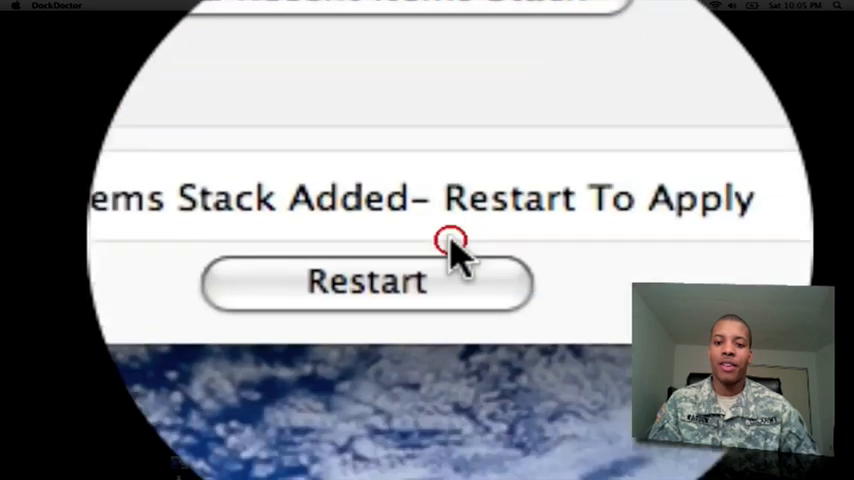